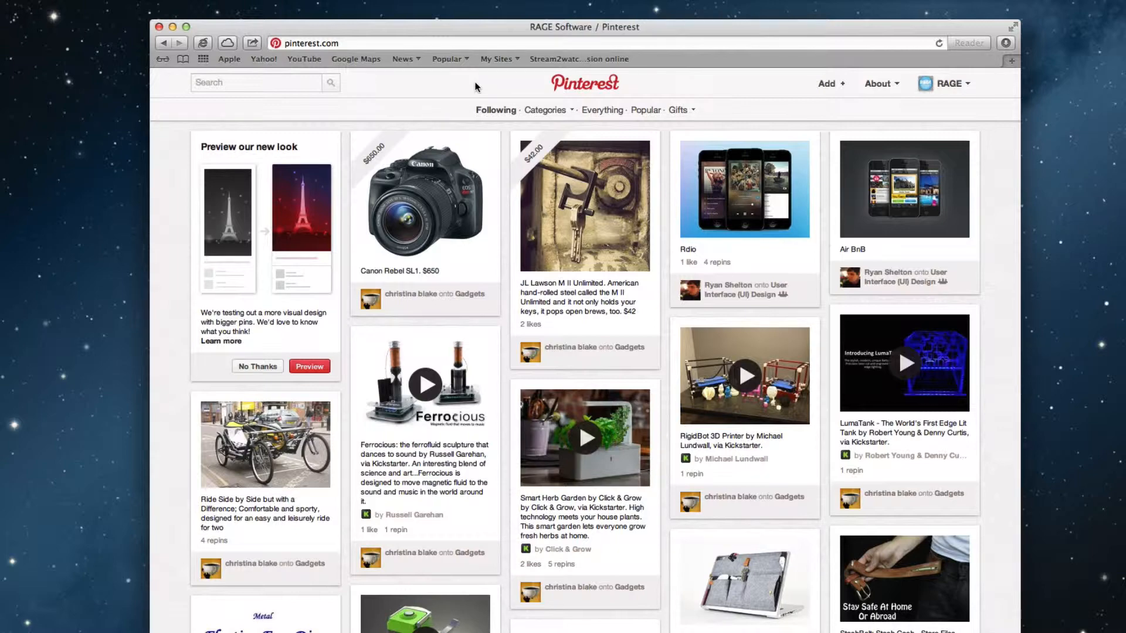
Go to Settings from the RAGE profile menu.
left_click(948, 84)
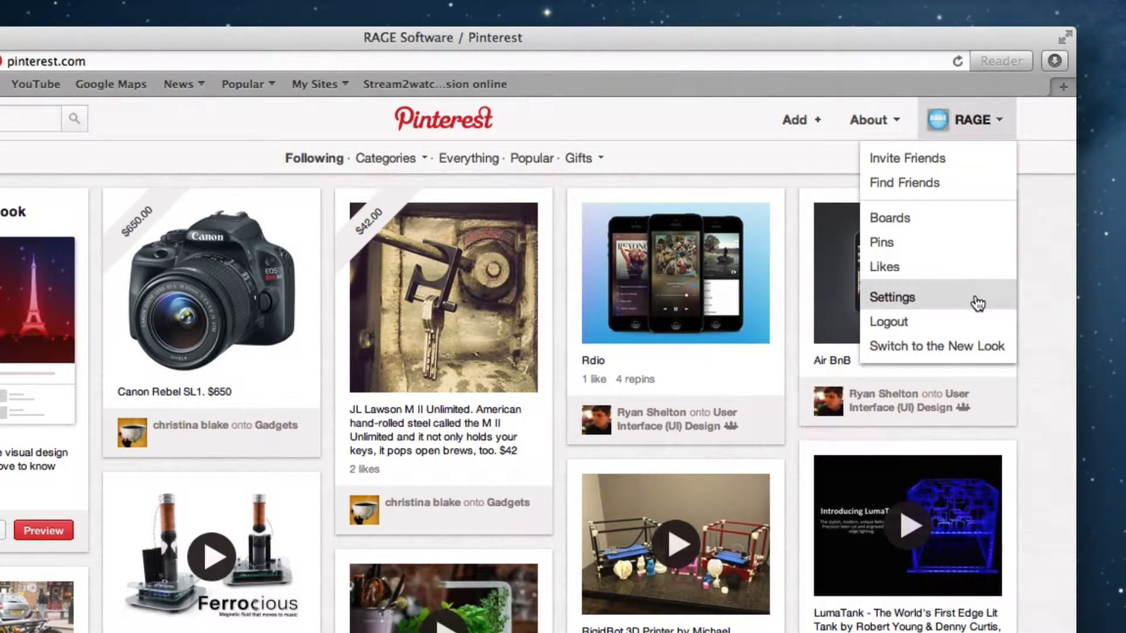
left_click(892, 297)
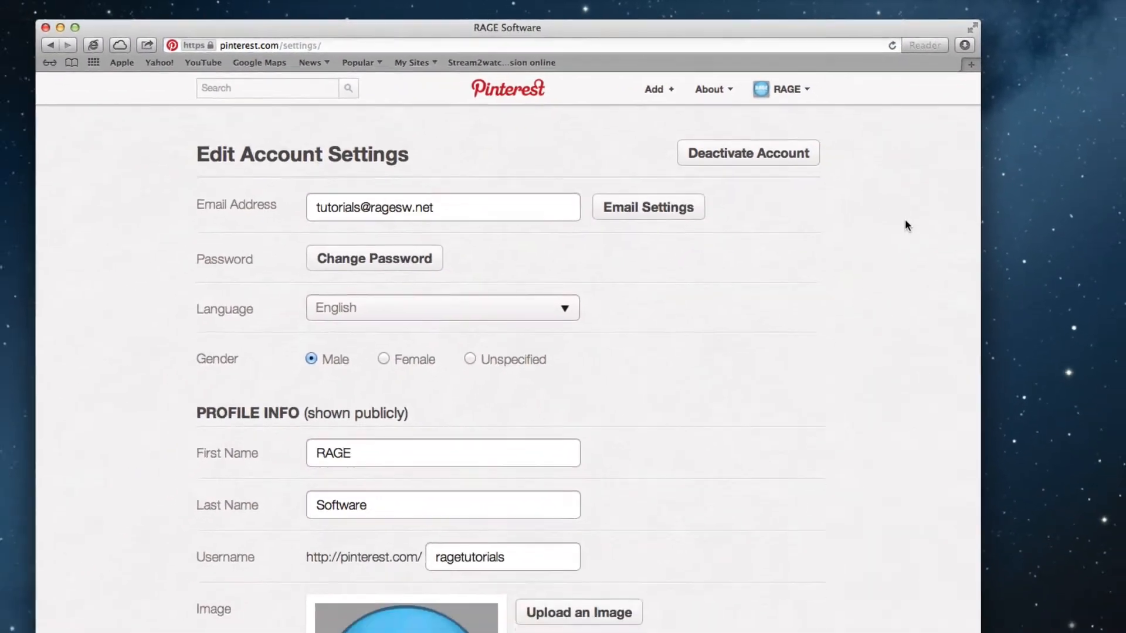
scroll("down", 3)
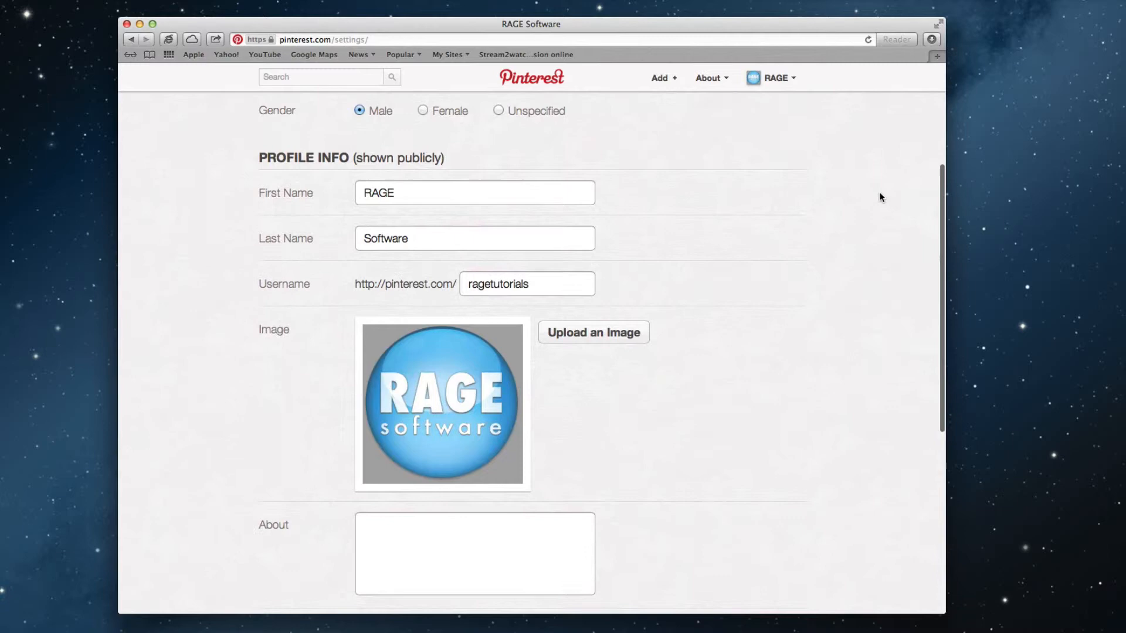
scroll("down", 3)
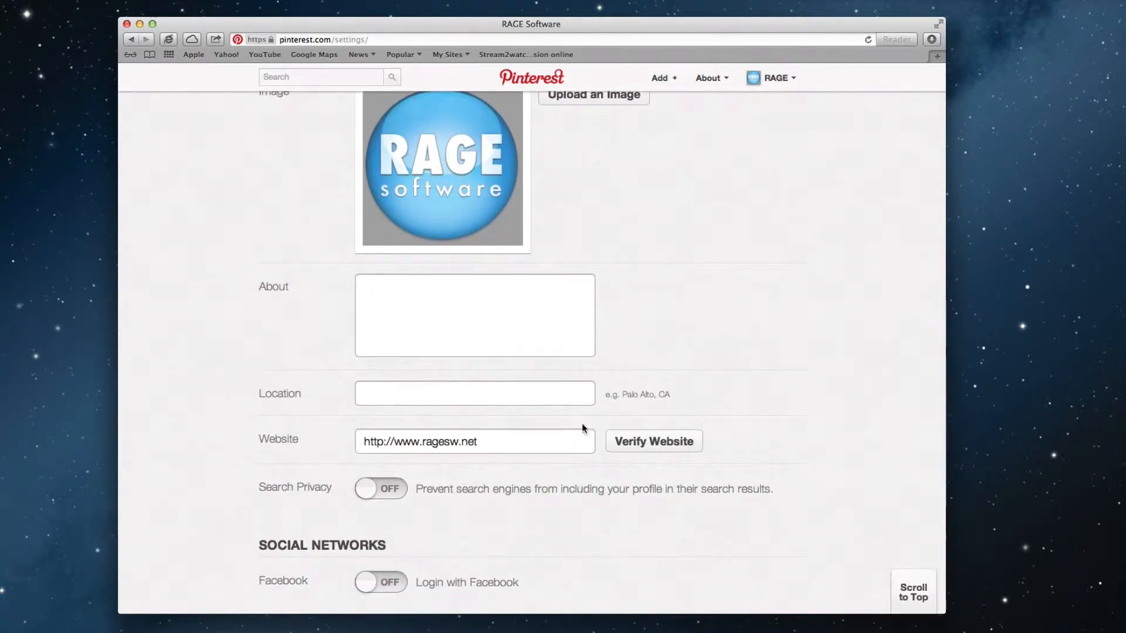
left_click(474, 441)
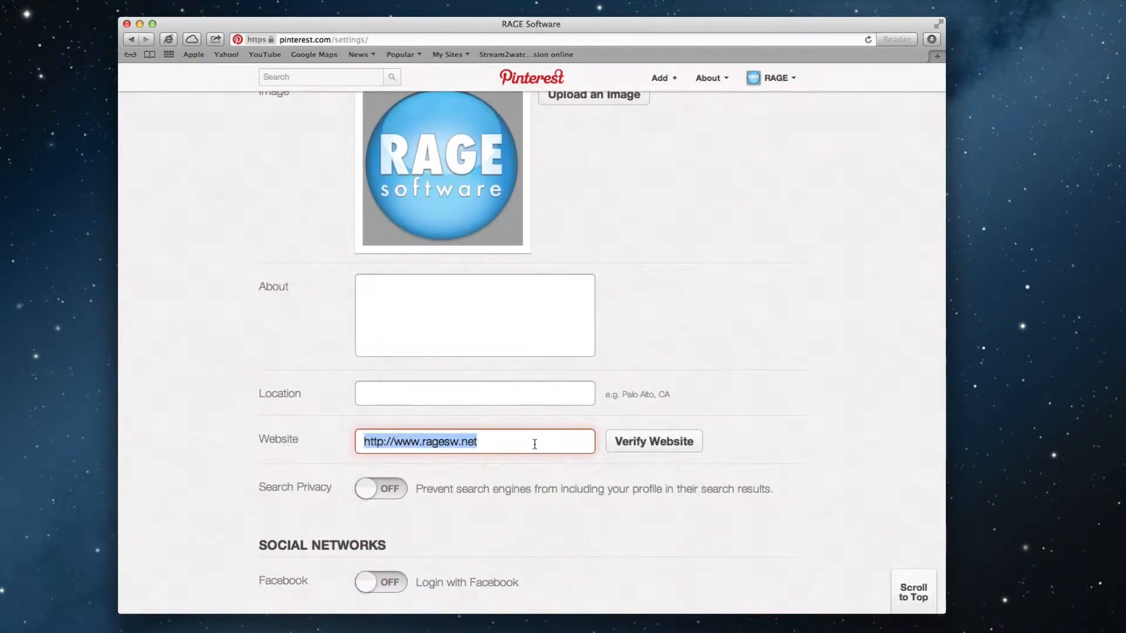
mouse_move(624, 451)
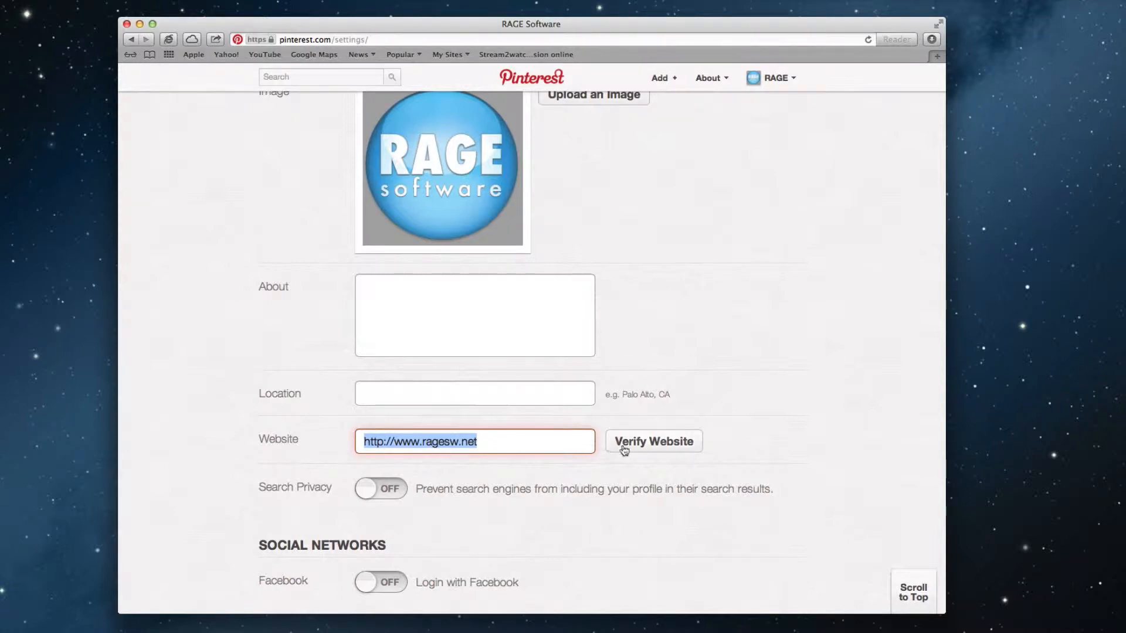
left_click(652, 441)
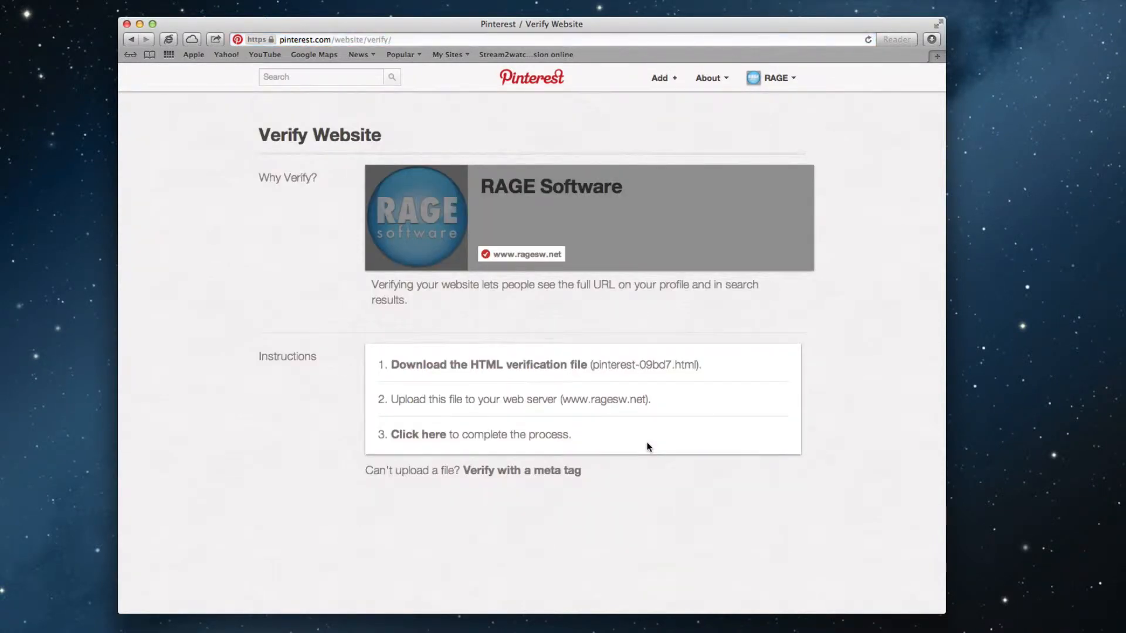
mouse_move(480, 368)
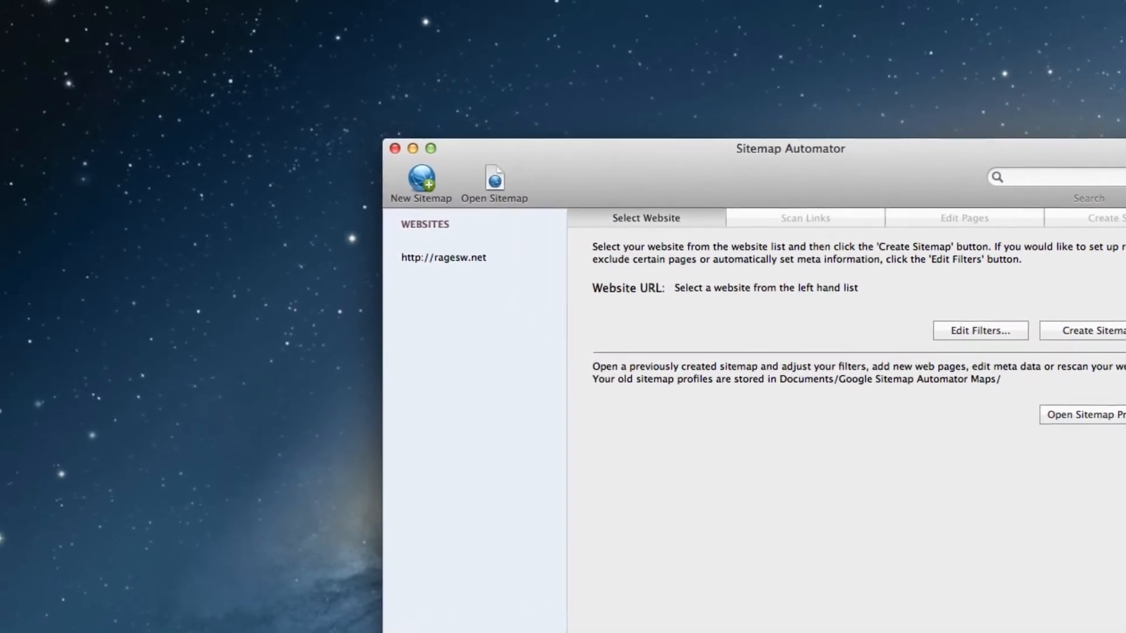
Choose File > Publish Verification File in Sitemap Automator.
left_click(199, 9)
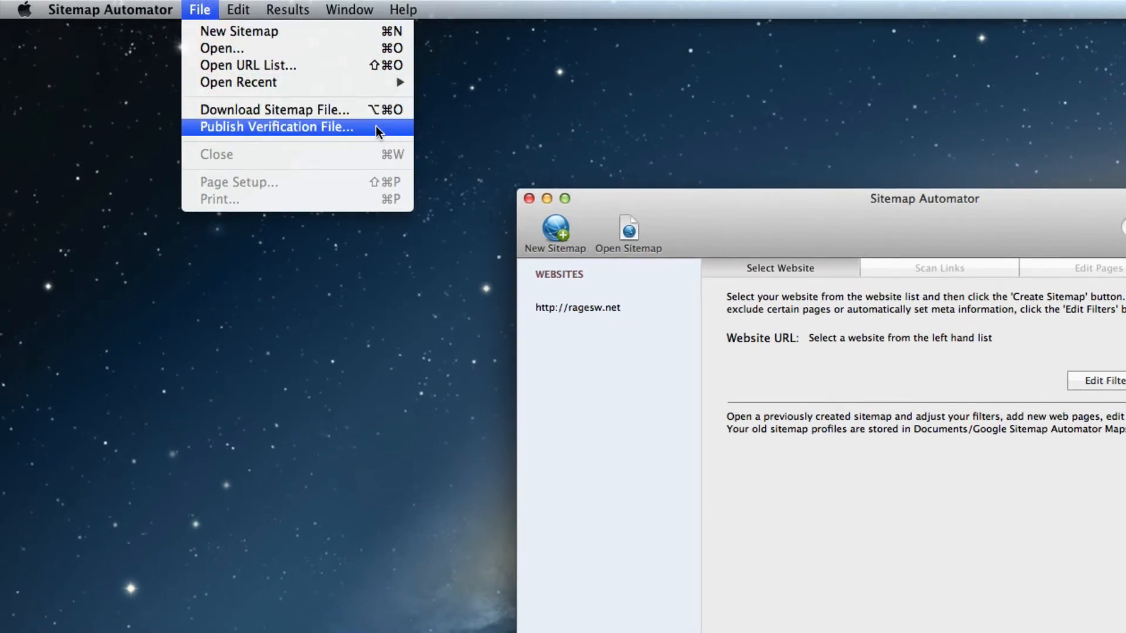
left_click(275, 127)
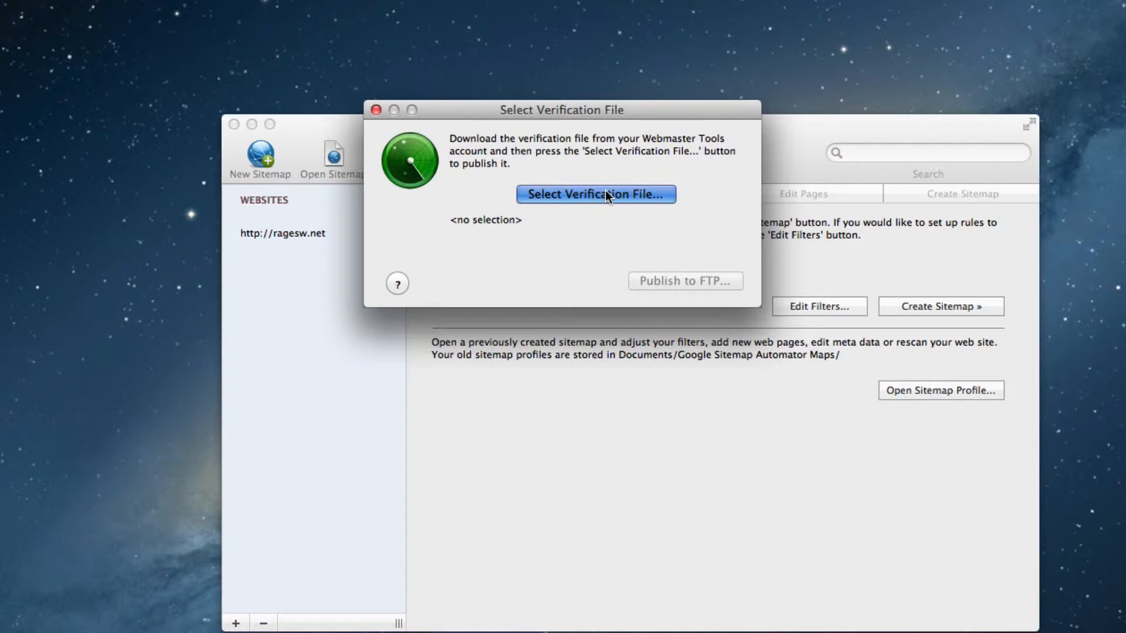
Select pinterest-161ae.html from Downloads as the verification file.
left_click(595, 194)
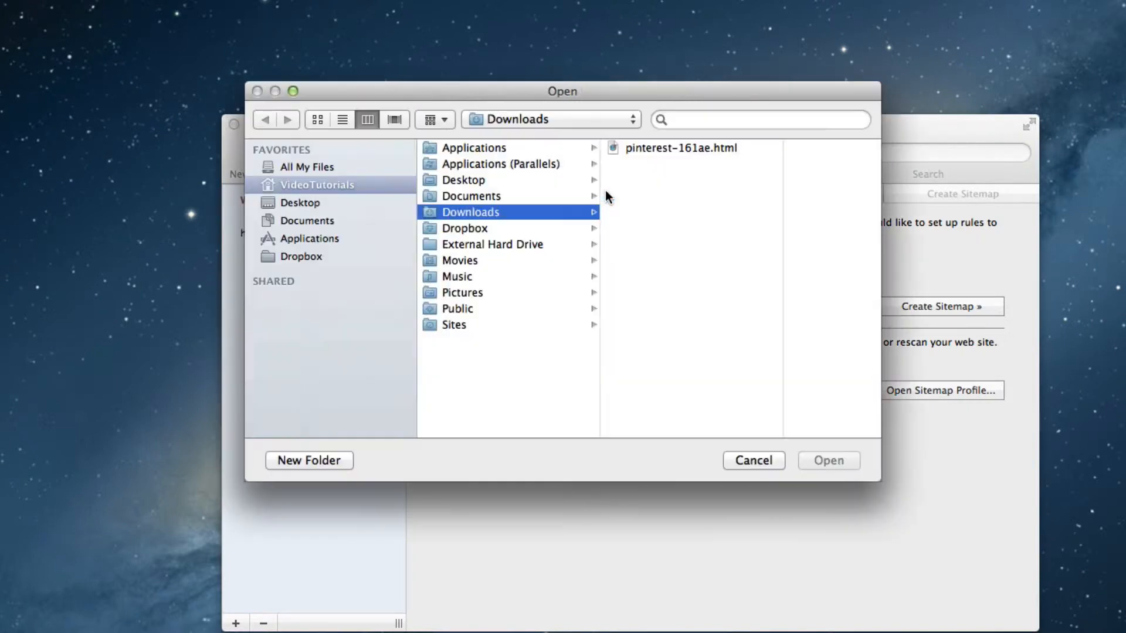
mouse_move(700, 157)
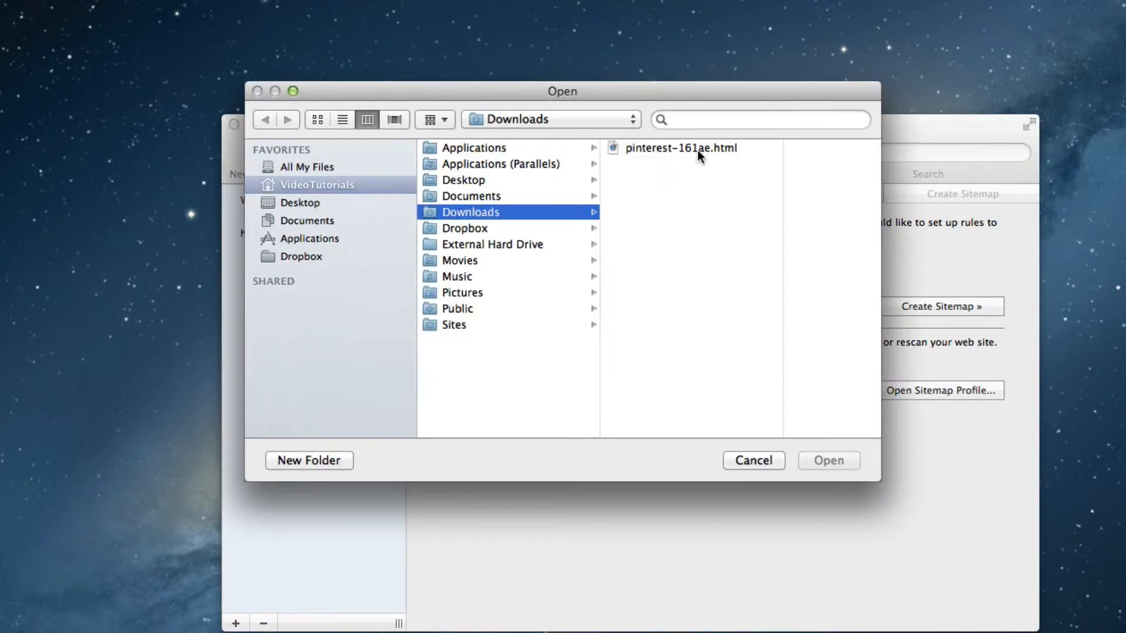
left_click(679, 147)
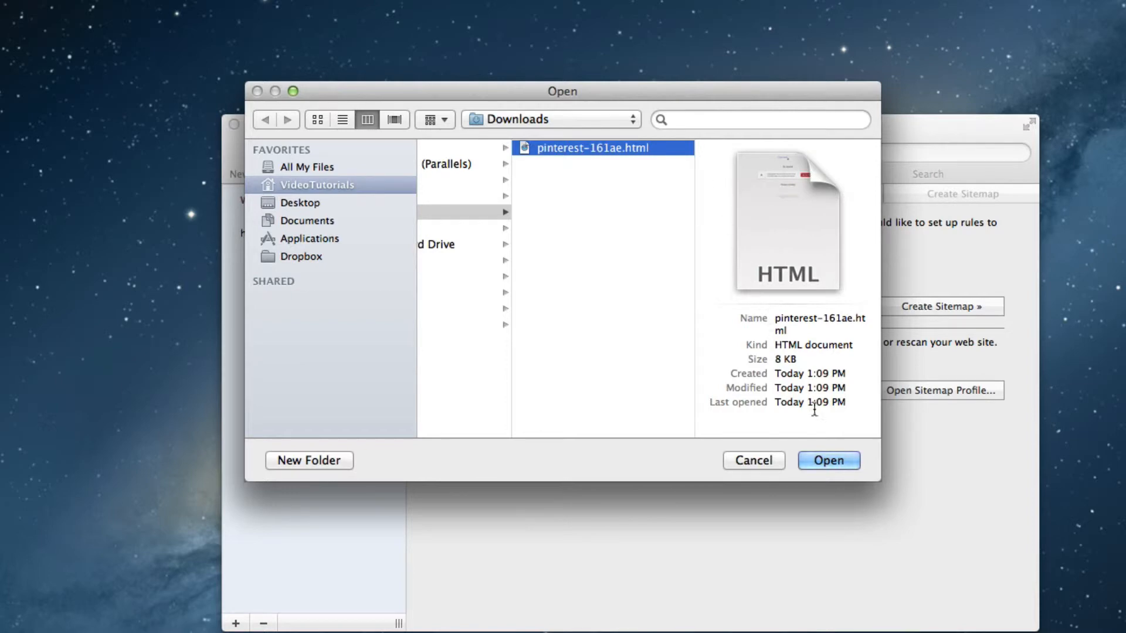
left_click(827, 461)
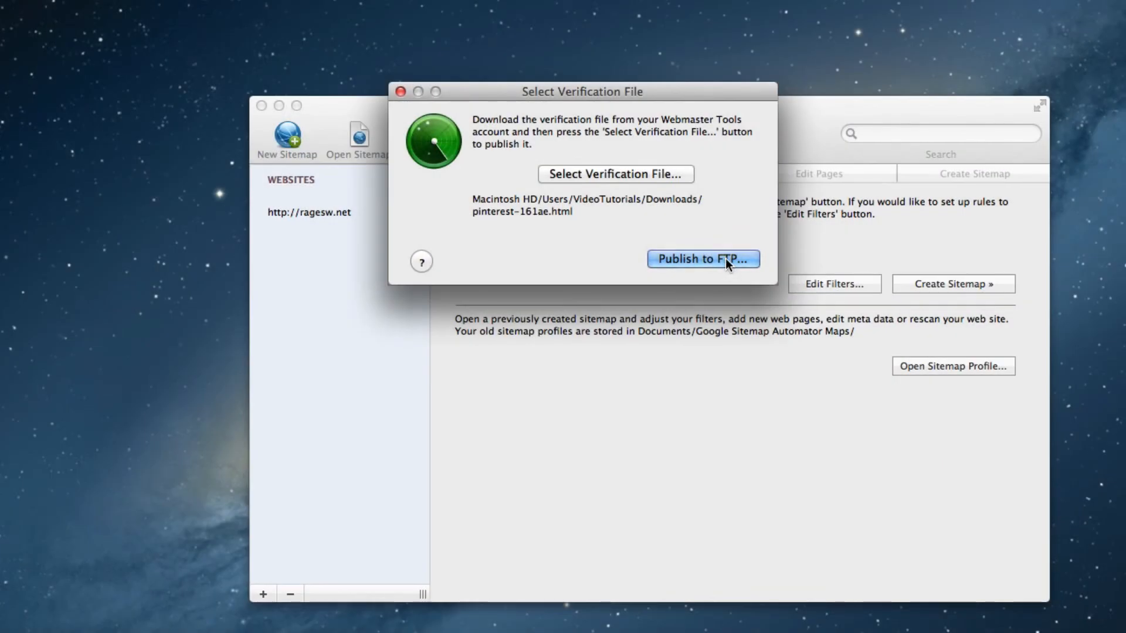
Publish to FTP using the saved ragesw.net account and browse for the root directory.
left_click(703, 258)
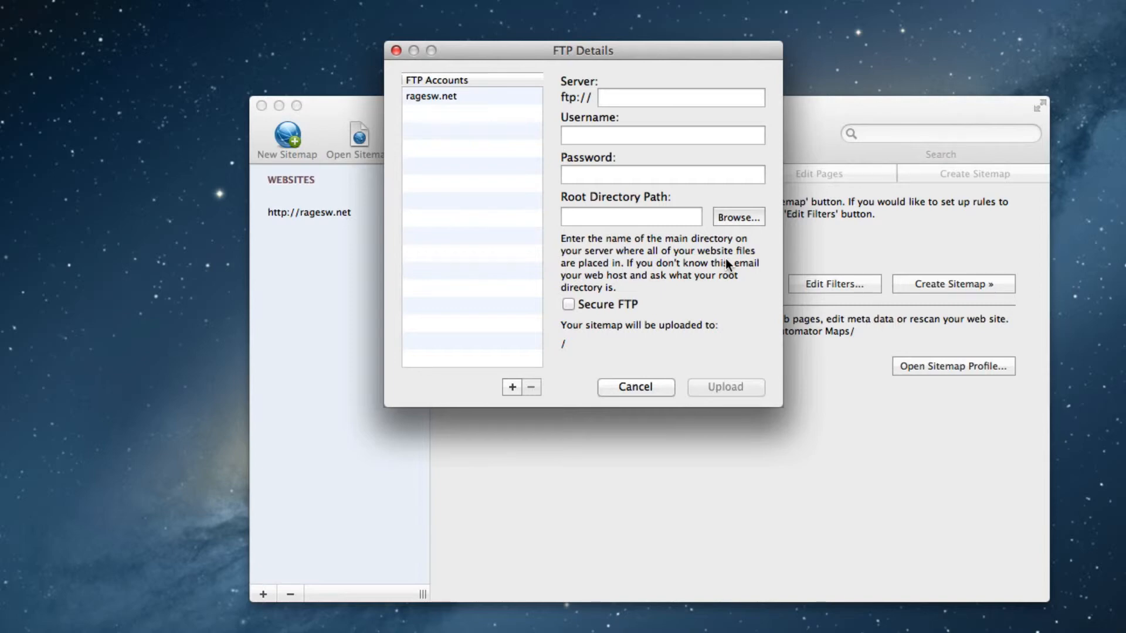
left_click(431, 96)
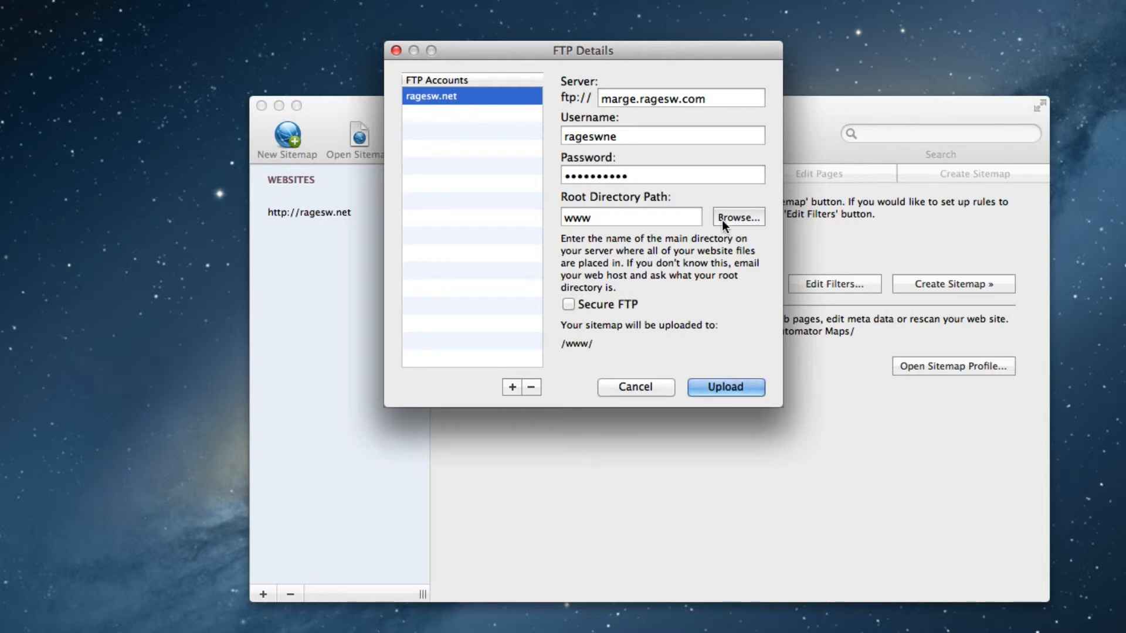
left_click(736, 217)
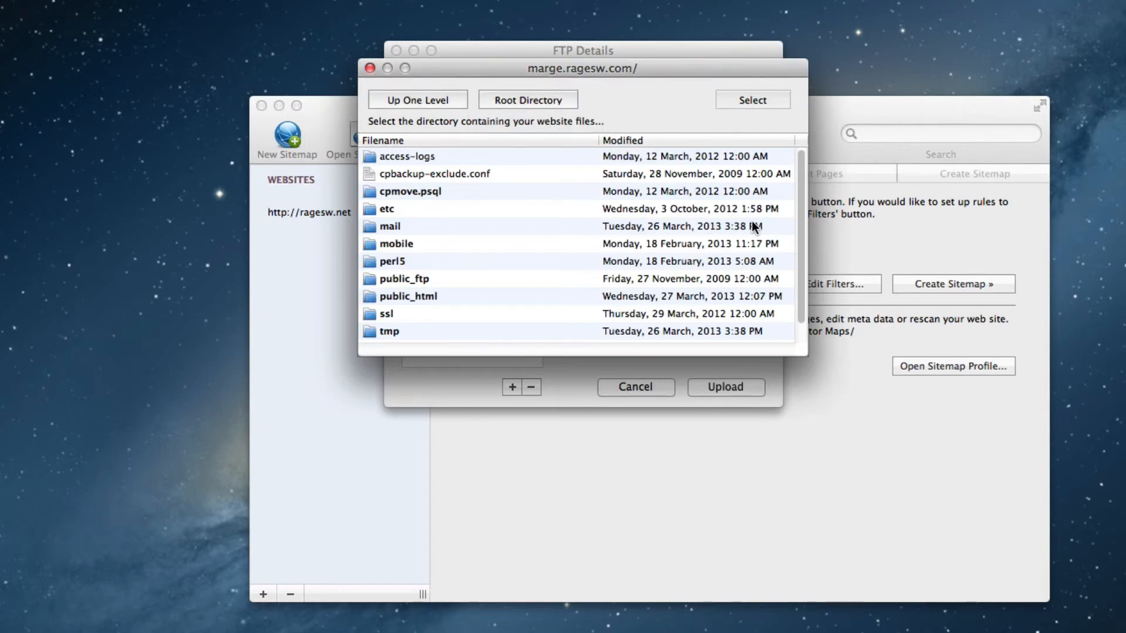
mouse_move(509, 135)
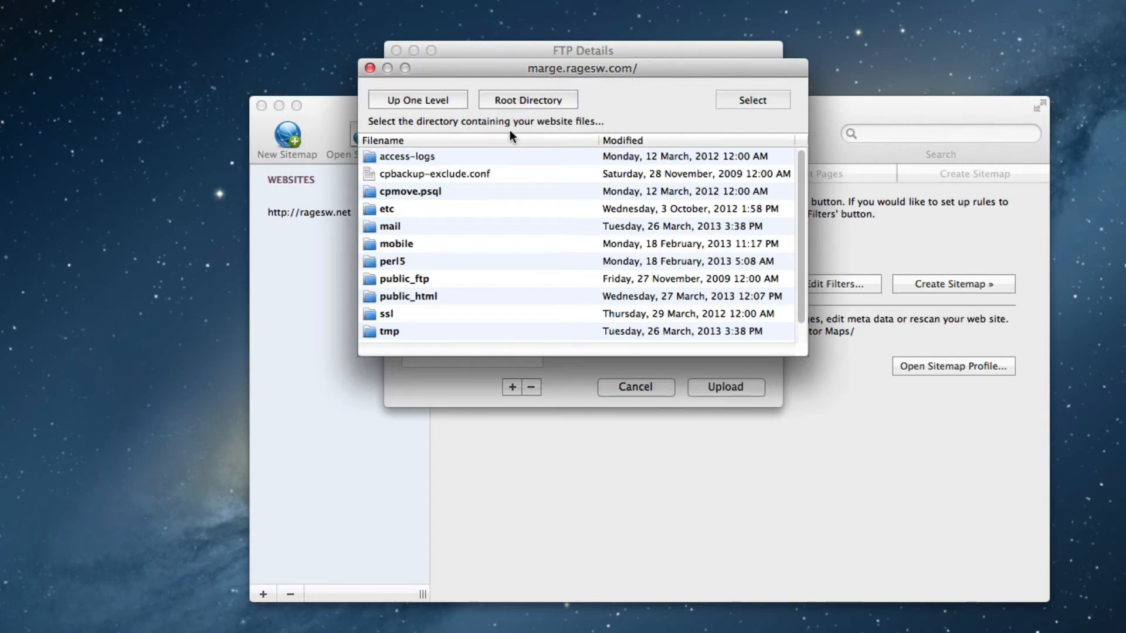
Close the directory browser and upload the file to the www root.
left_click(634, 386)
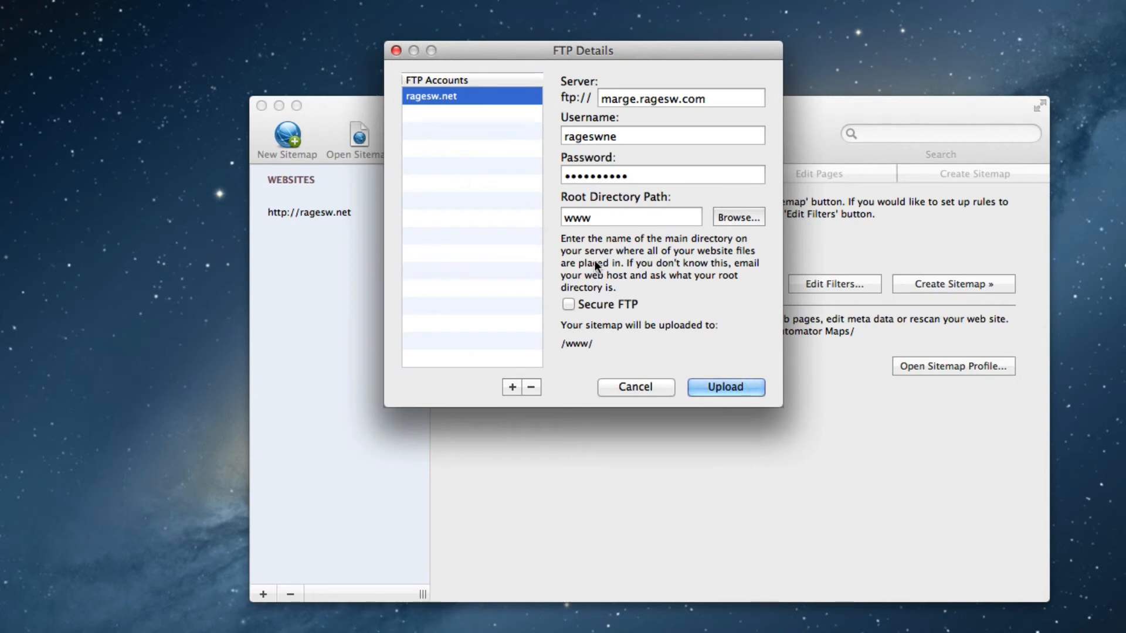
left_click(725, 386)
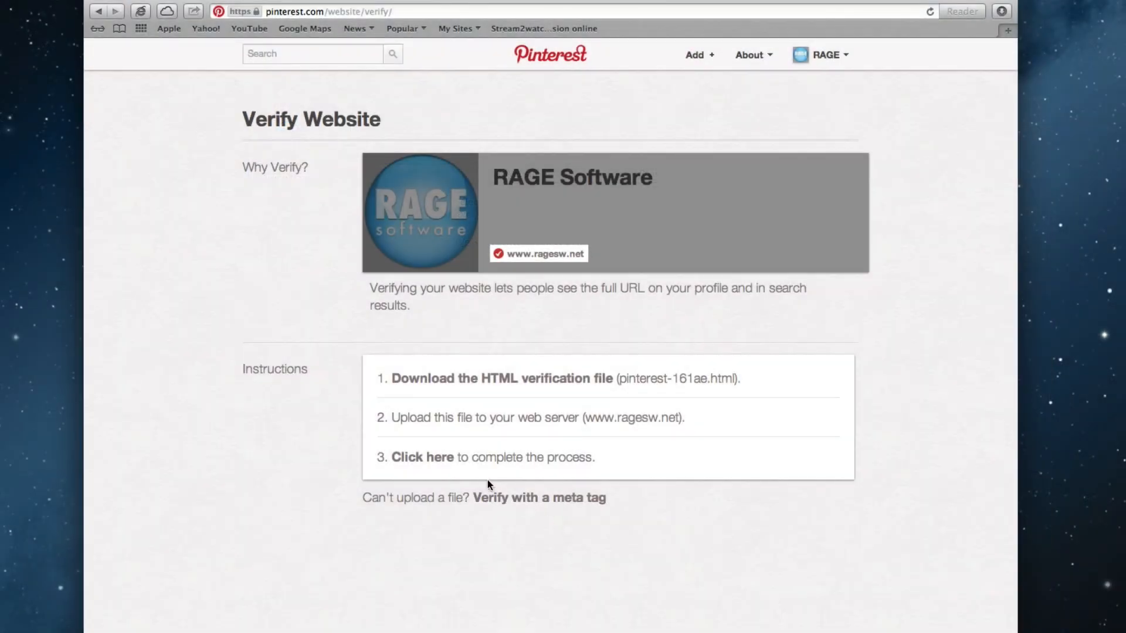
left_click(422, 458)
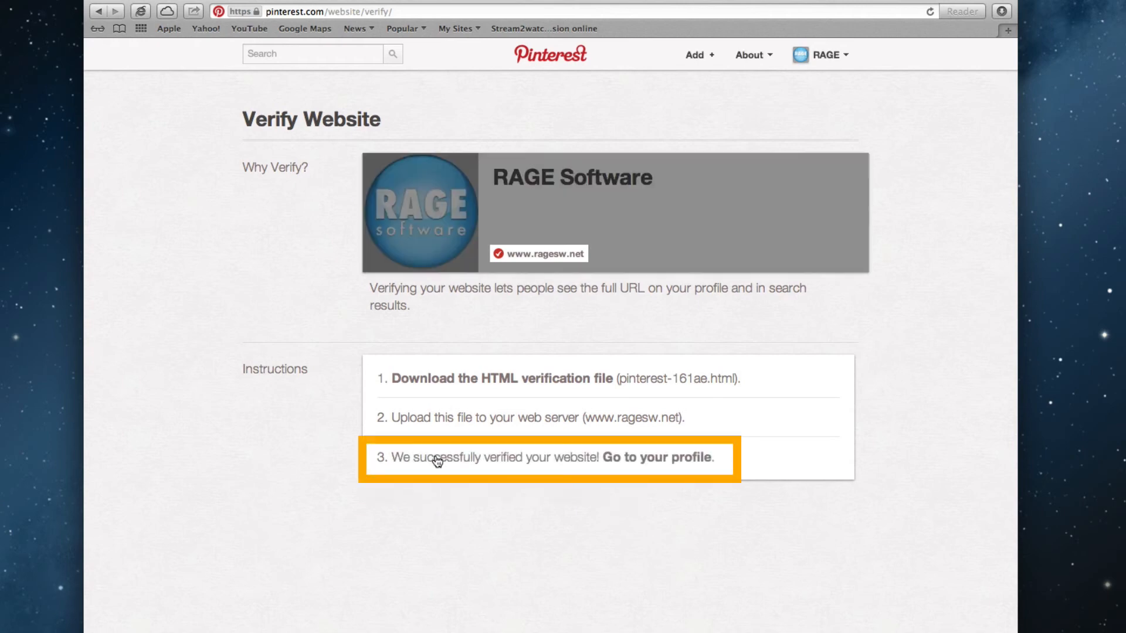
mouse_move(652, 461)
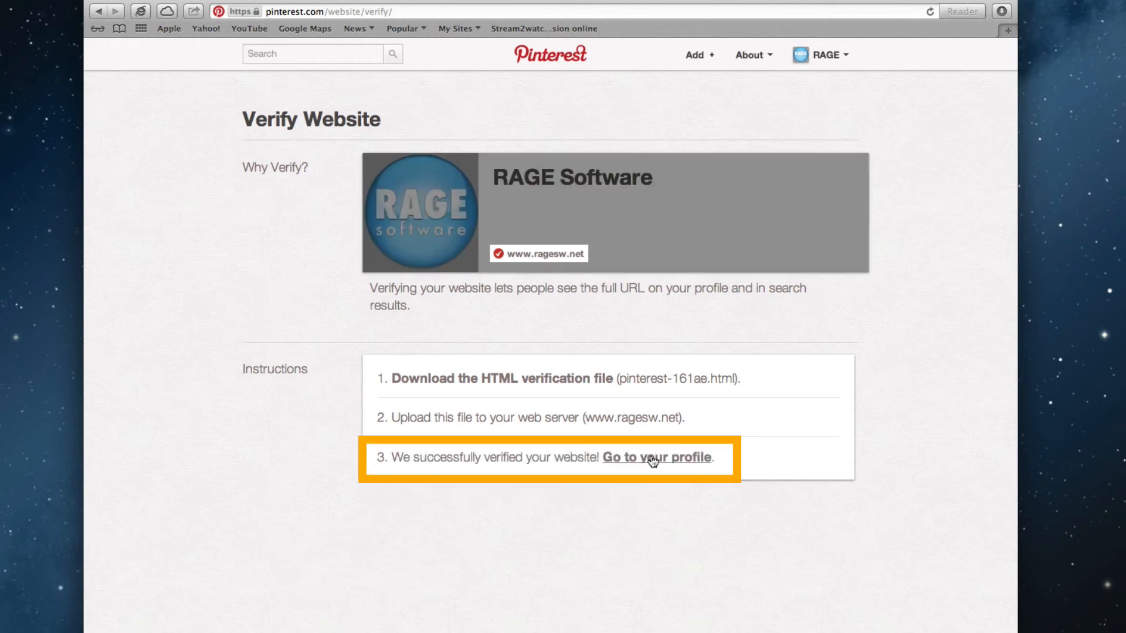